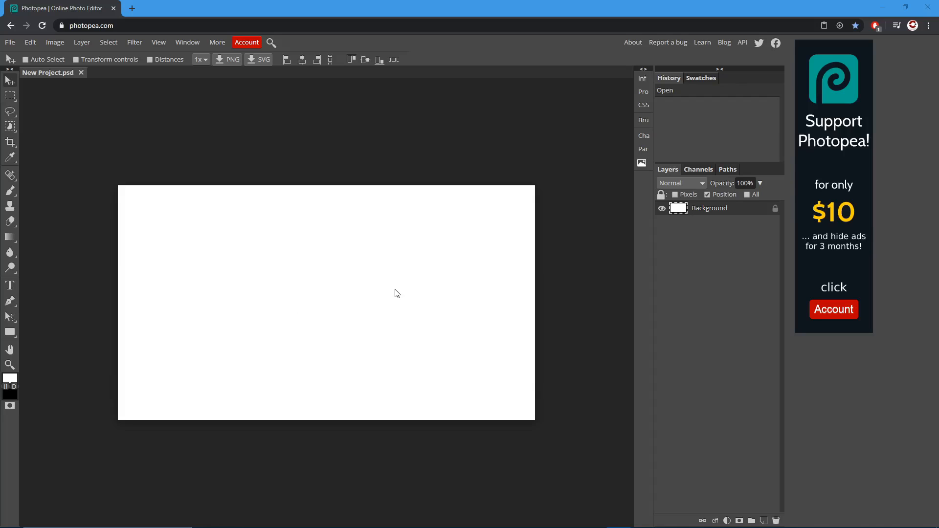
mouse_move(725, 363)
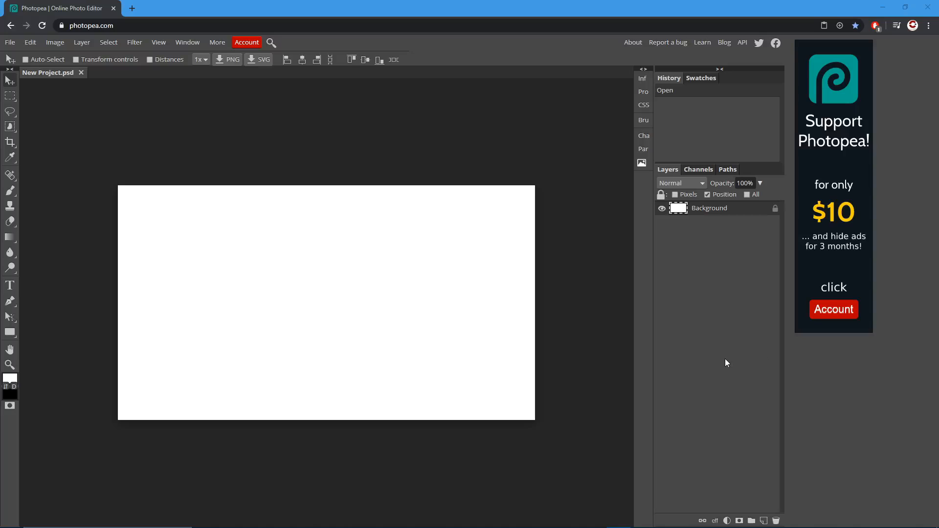
mouse_move(9, 64)
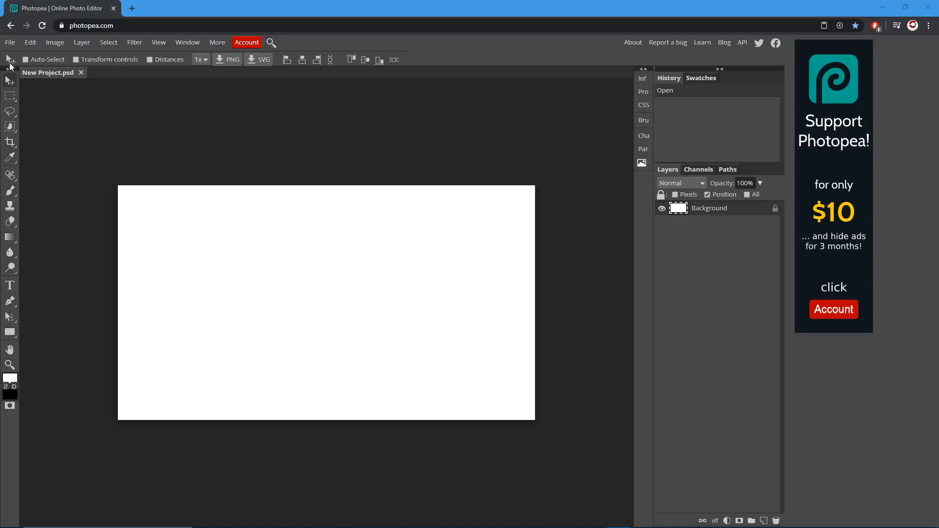
Step: Start a text layer on the canvas with the Type tool and set text size to 100 px
click(10, 285)
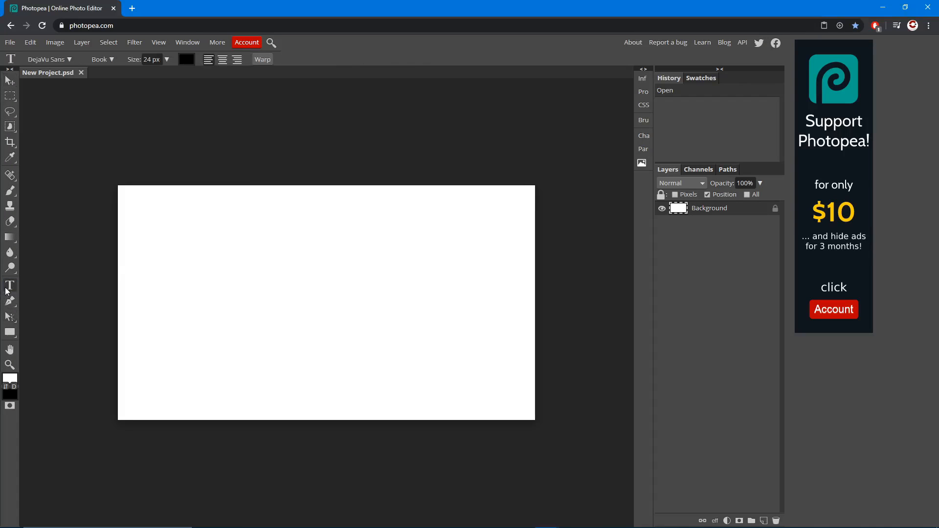
click(258, 296)
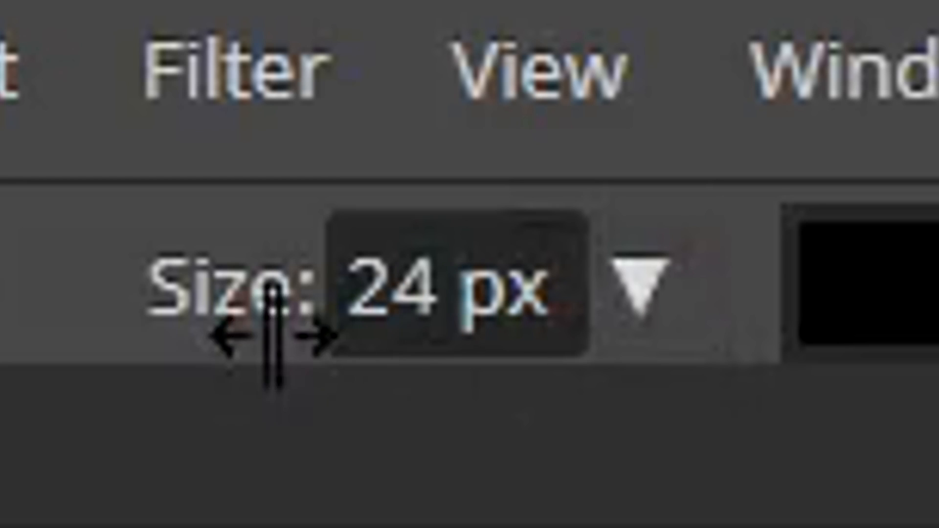
click(634, 287)
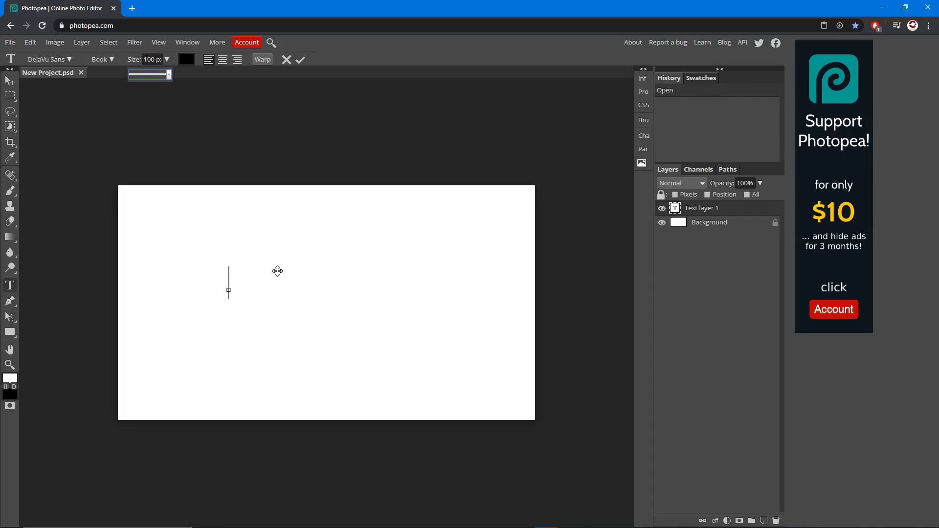
click(301, 59)
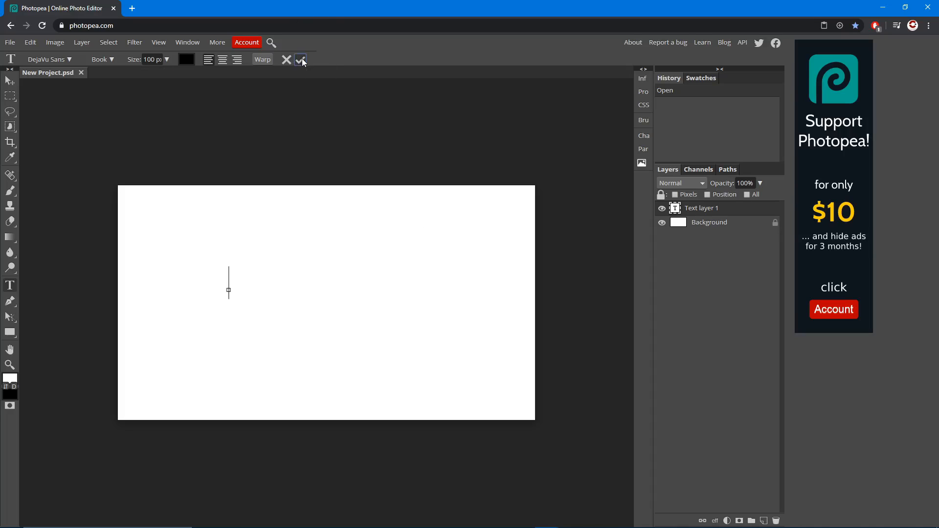
Step: Type and commit CAMBIT, then drag the text to the canvas centre
click(300, 59)
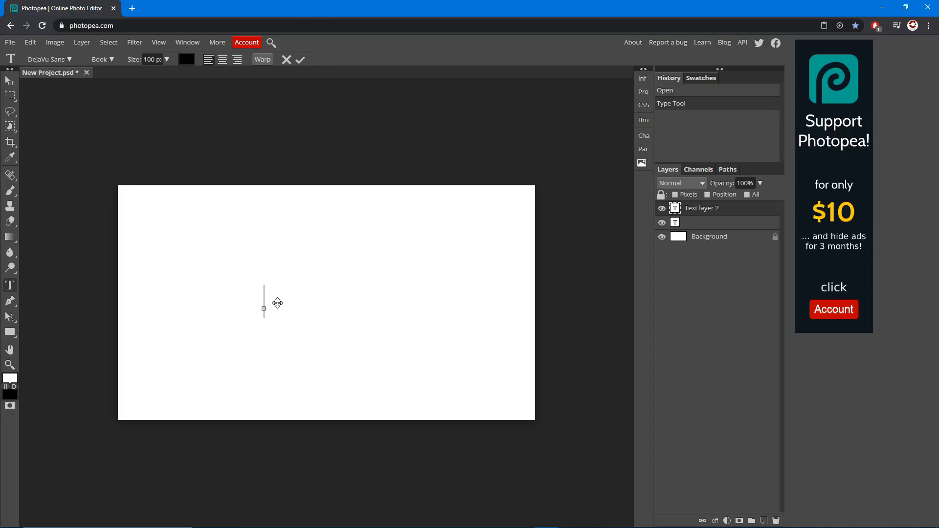
text(GAMBIT)
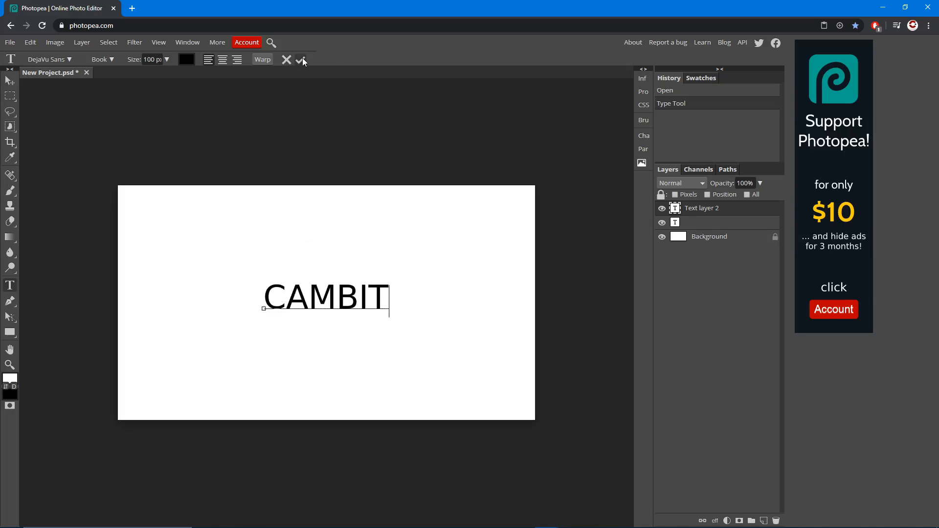
click(302, 59)
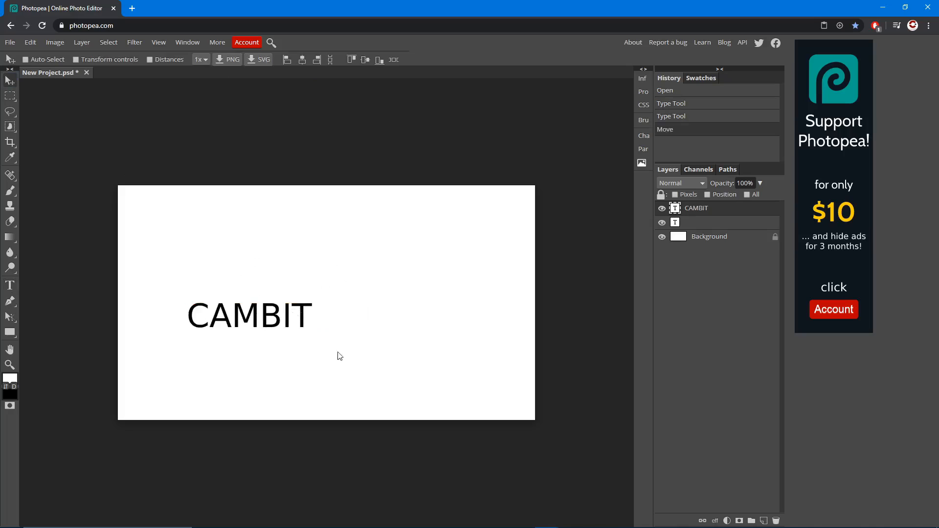
drag(250, 316, 346, 303)
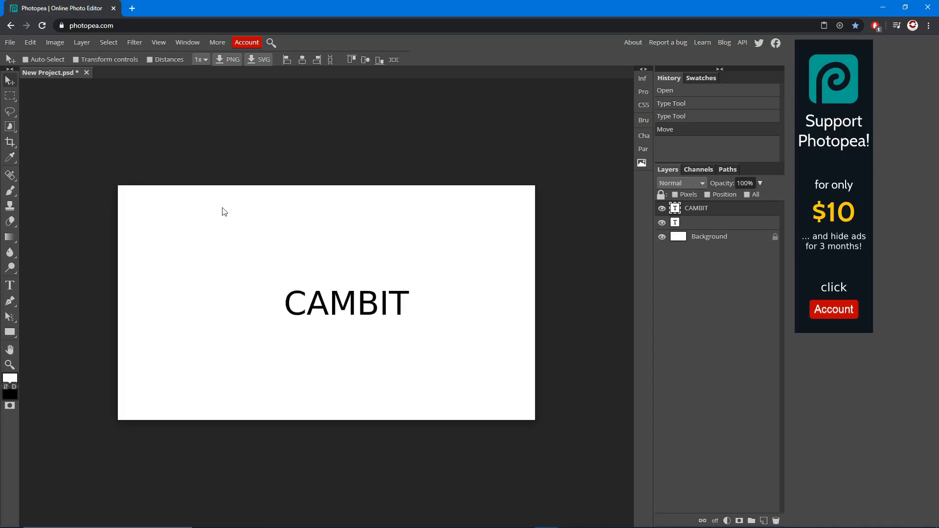
drag(346, 302, 326, 298)
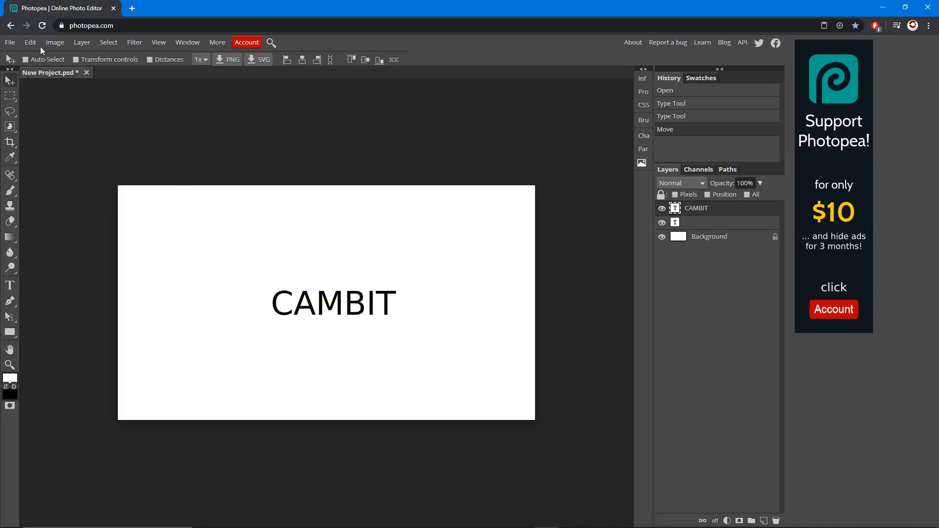
Step: Rotate CAMBIT about -2 degrees using Edit > Free Transform, leaving it unapplied
click(29, 42)
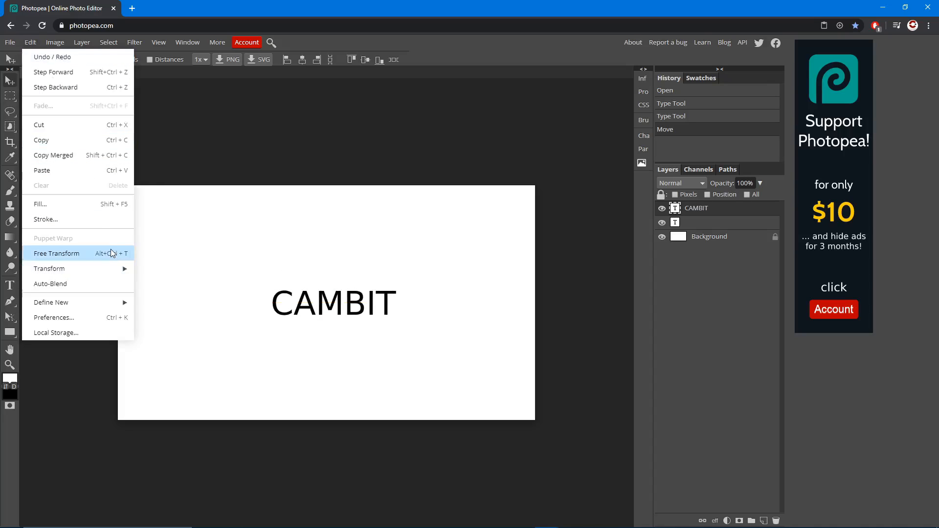
click(58, 254)
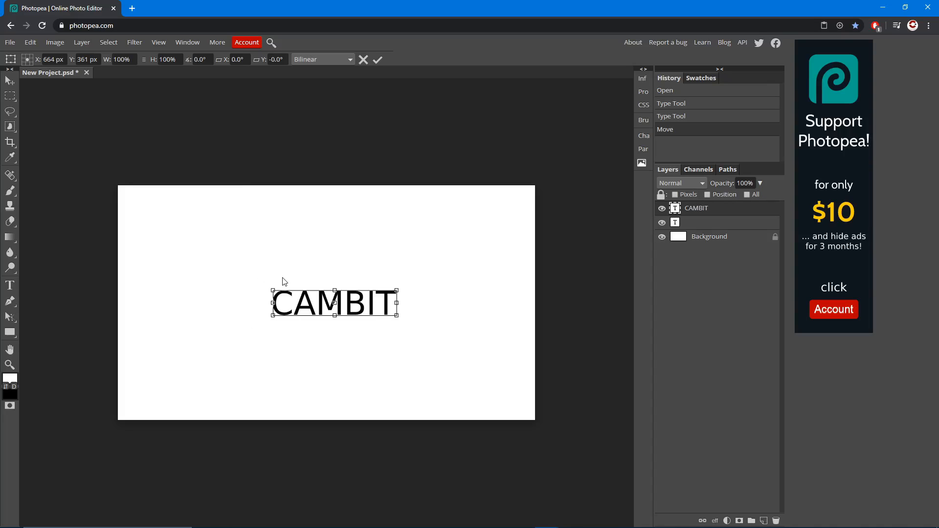
mouse_move(263, 296)
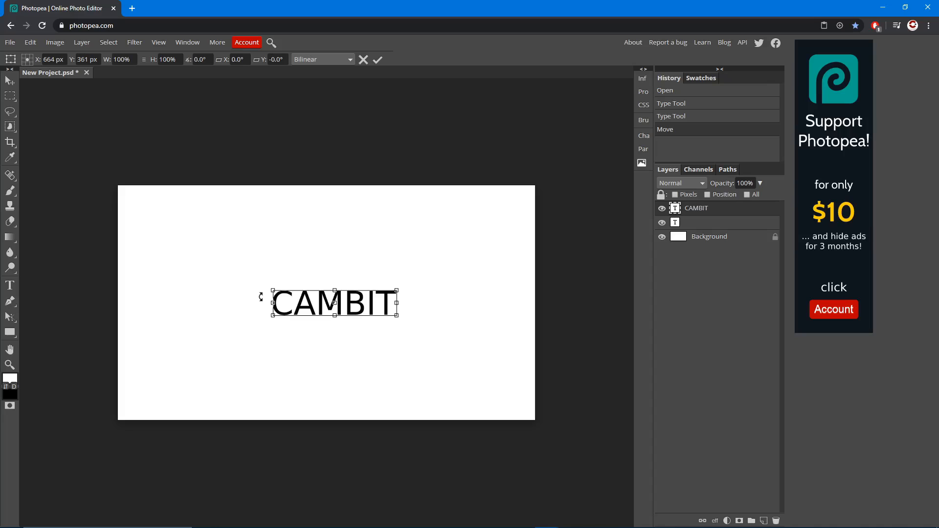
drag(397, 286, 391, 279)
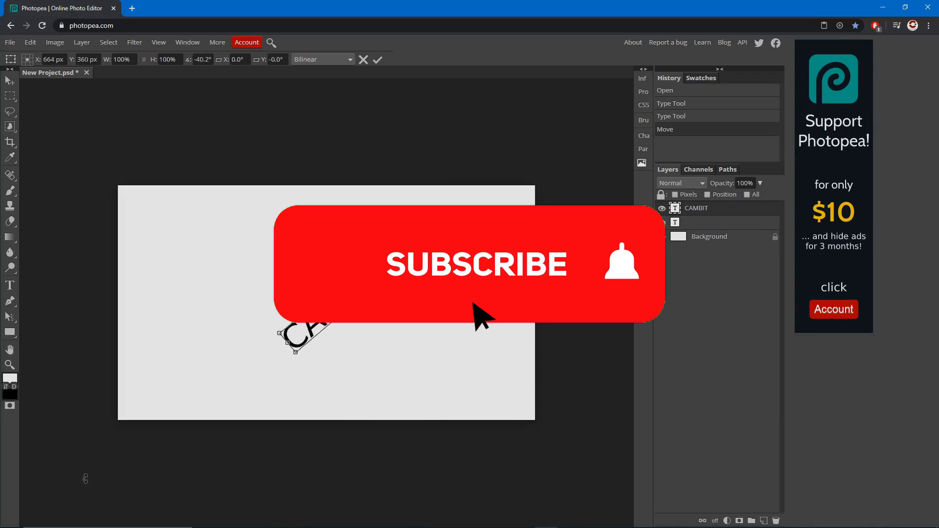
click(467, 264)
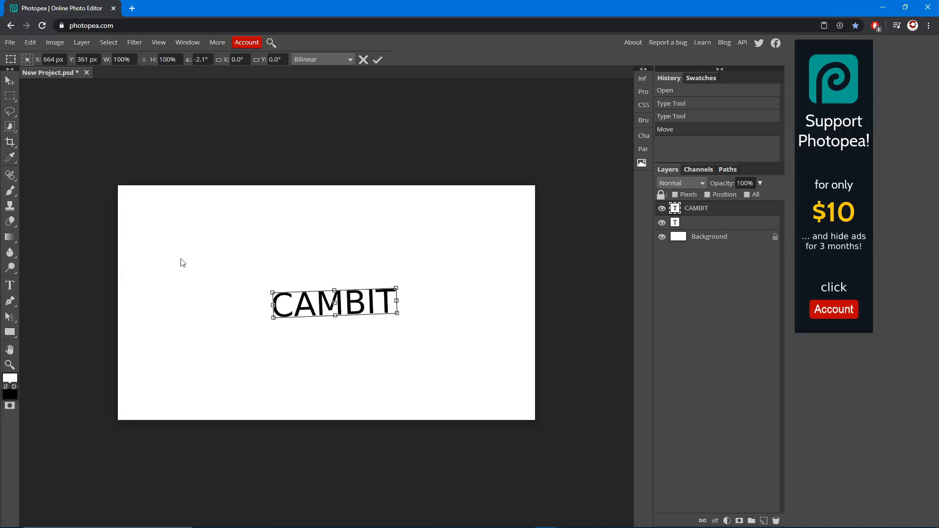
Step: Commit the free transform on the tilted CAMBIT text
right_click(353, 302)
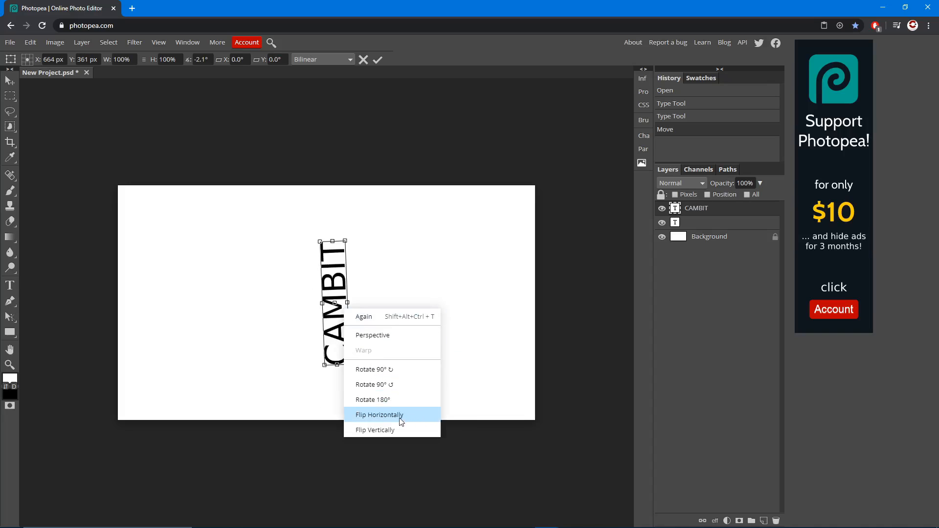
click(378, 414)
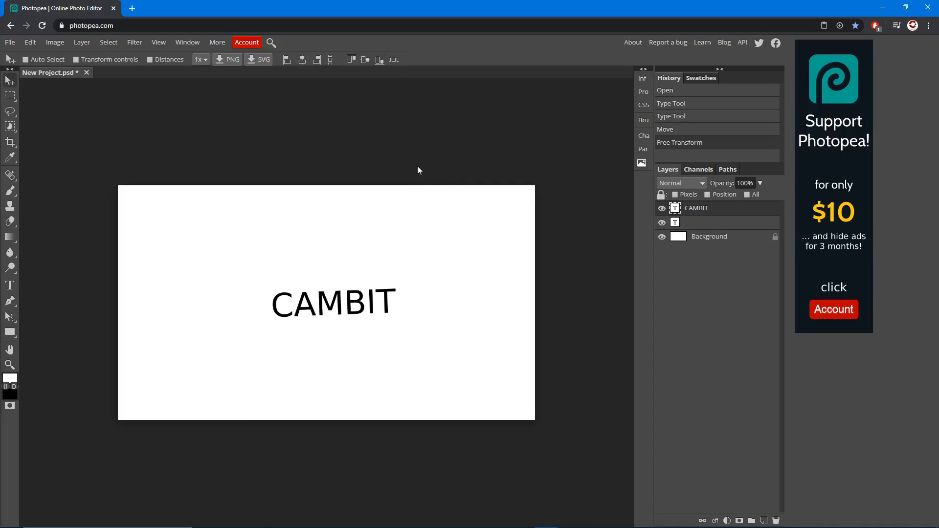
mouse_move(491, 275)
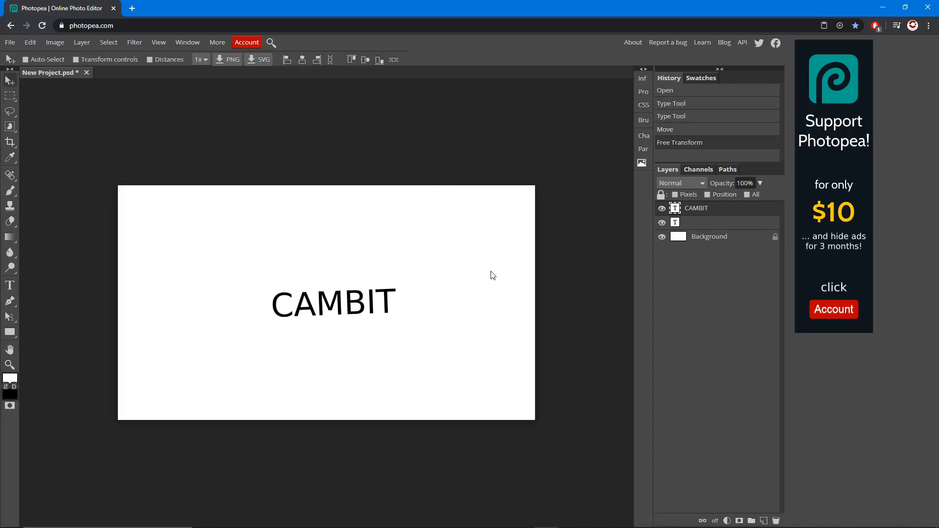